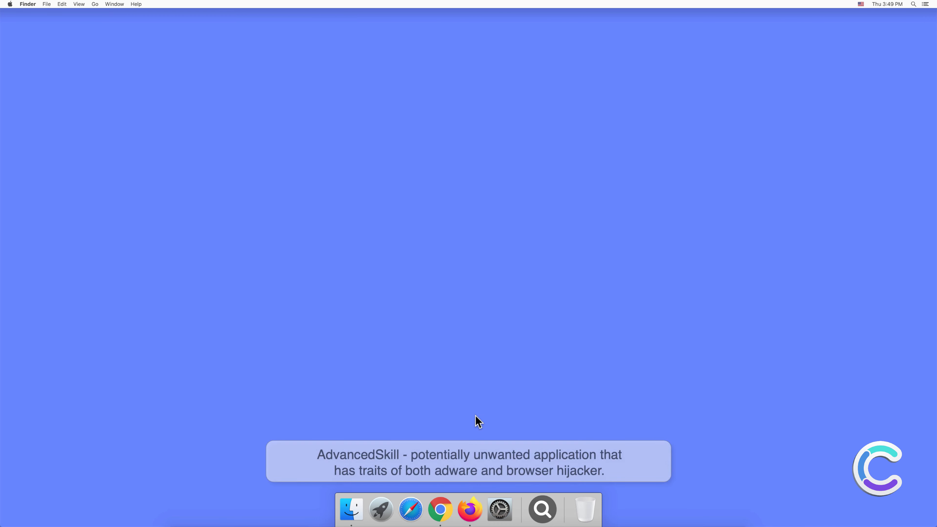
- Look through the Applications folder in Finder, then close the window
click(351, 509)
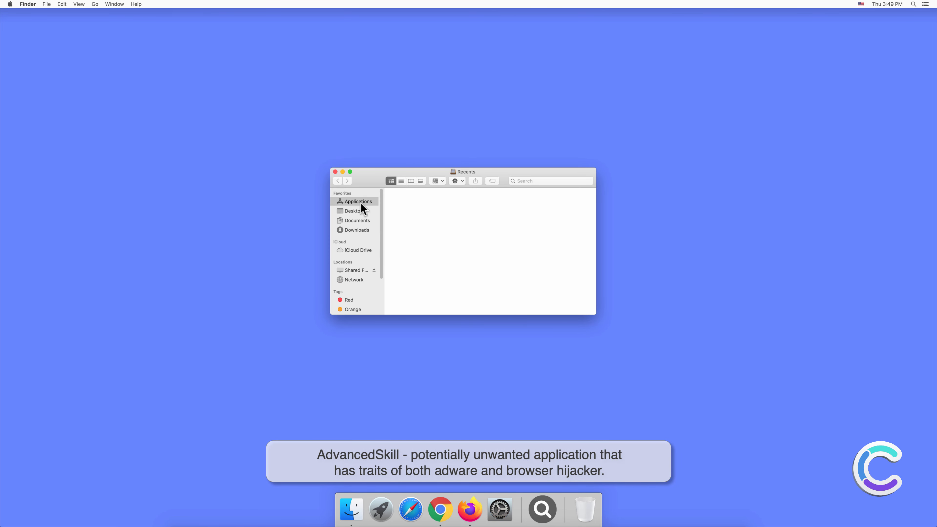
click(356, 201)
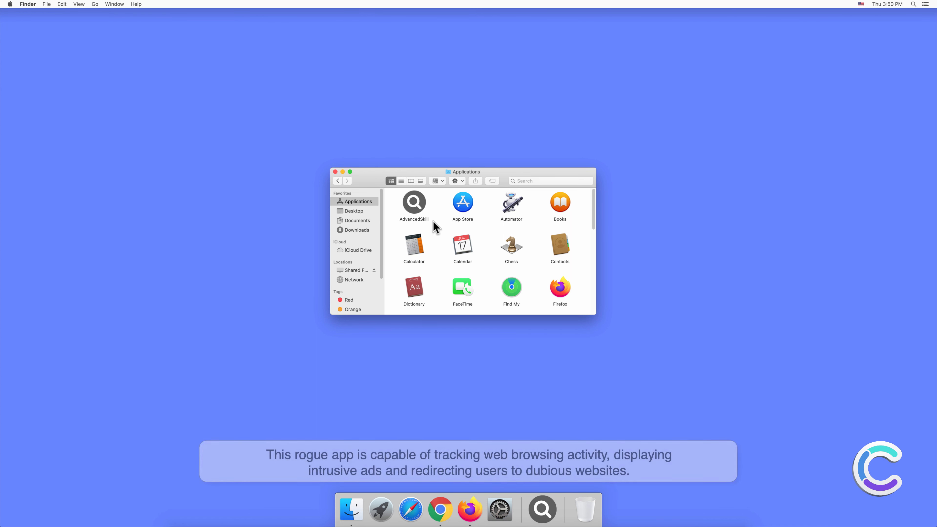
mouse_move(336, 175)
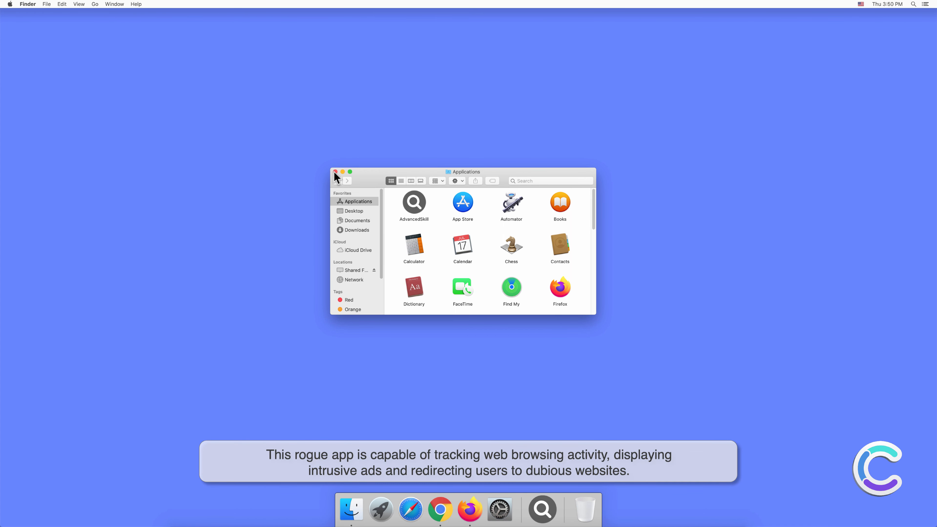
click(335, 173)
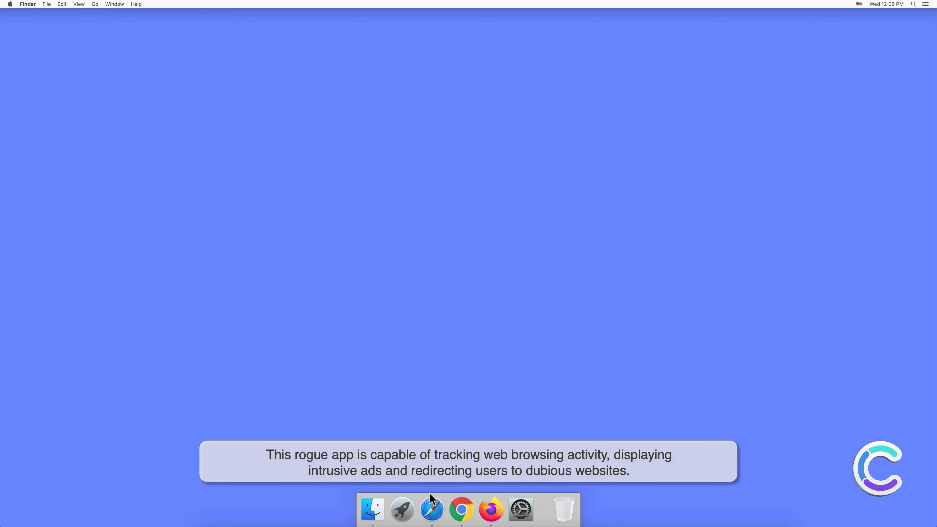
- Show Safari's installed extensions, revealing the AdvancedSkill 1.0 extension
click(431, 509)
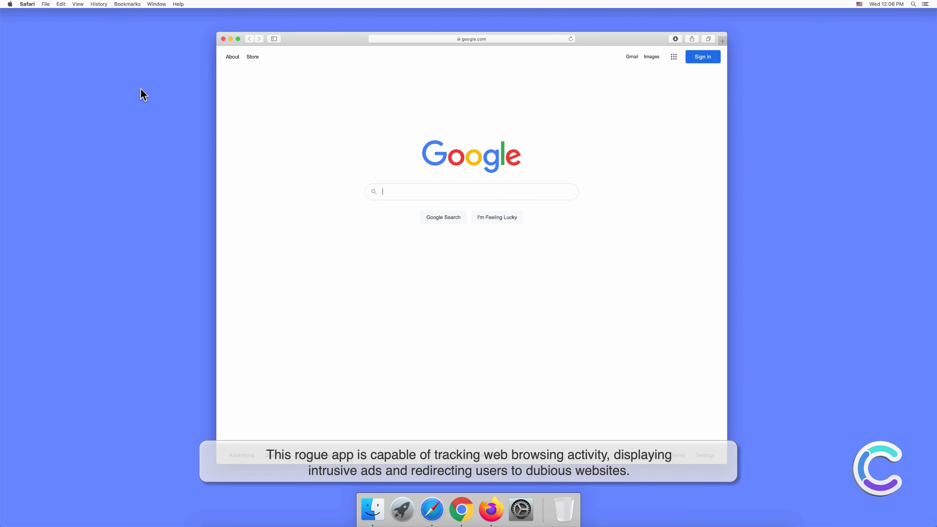
click(27, 4)
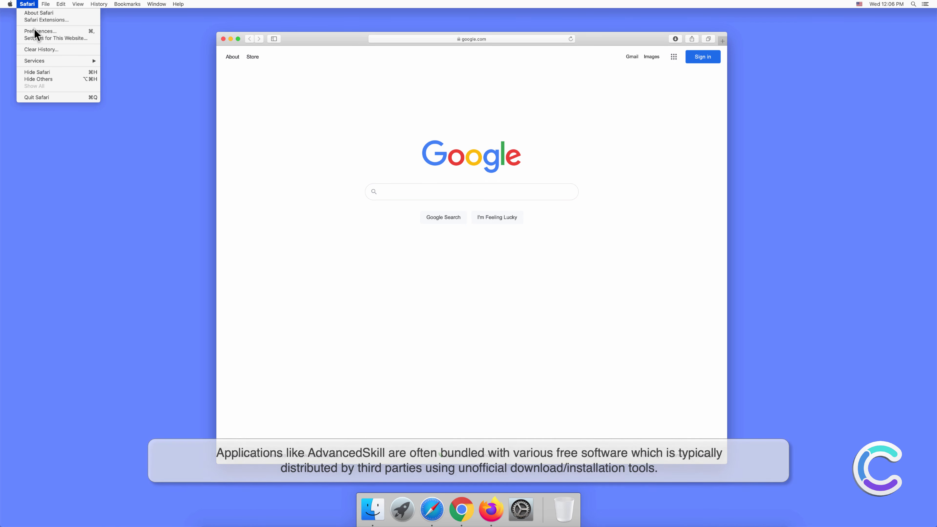
click(40, 30)
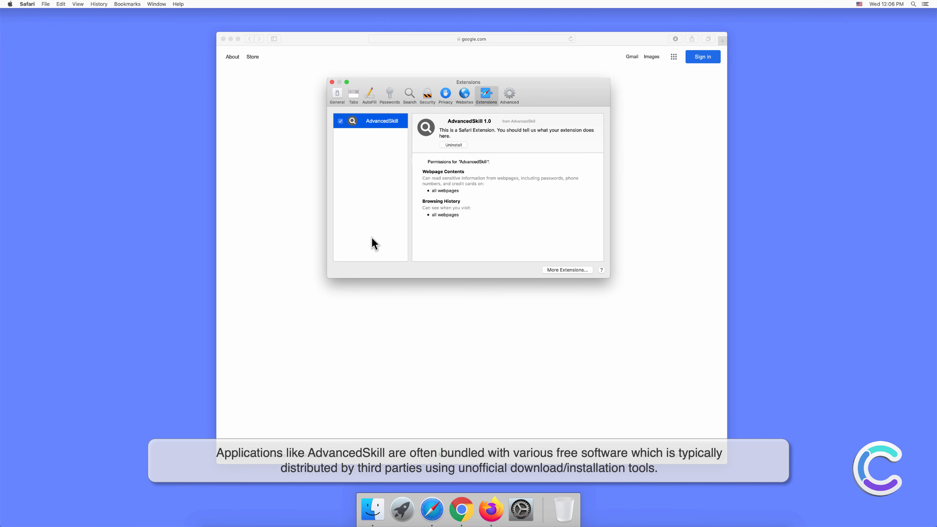
mouse_move(371, 245)
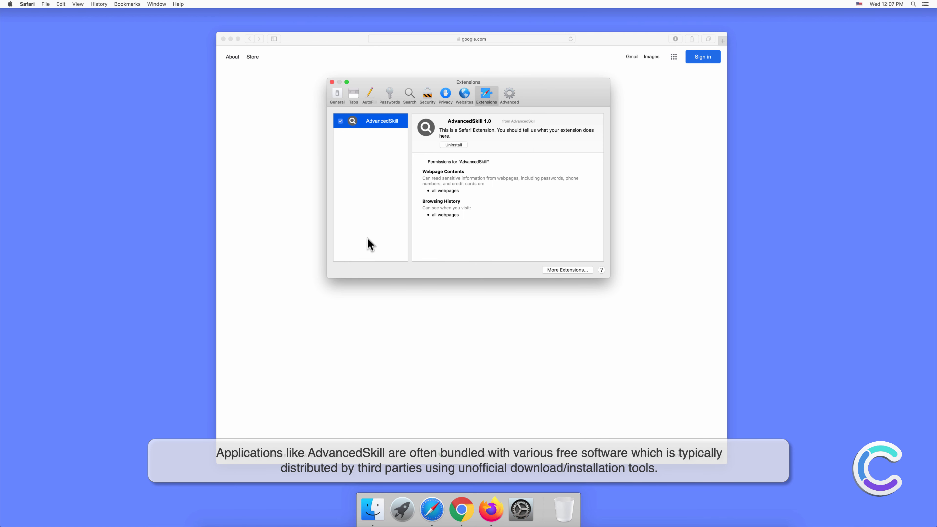
mouse_move(335, 147)
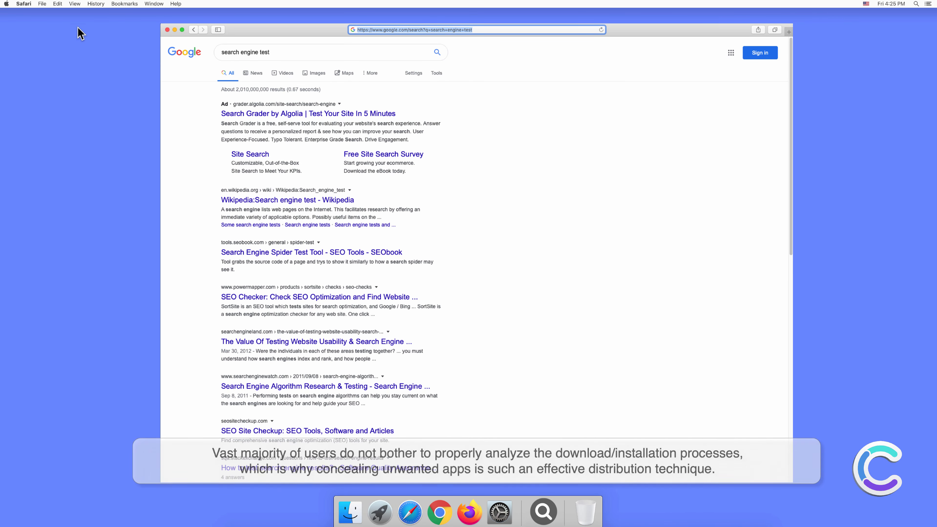
- Search the web for 'testing search engine', see it land on Google, then close Safari
click(23, 4)
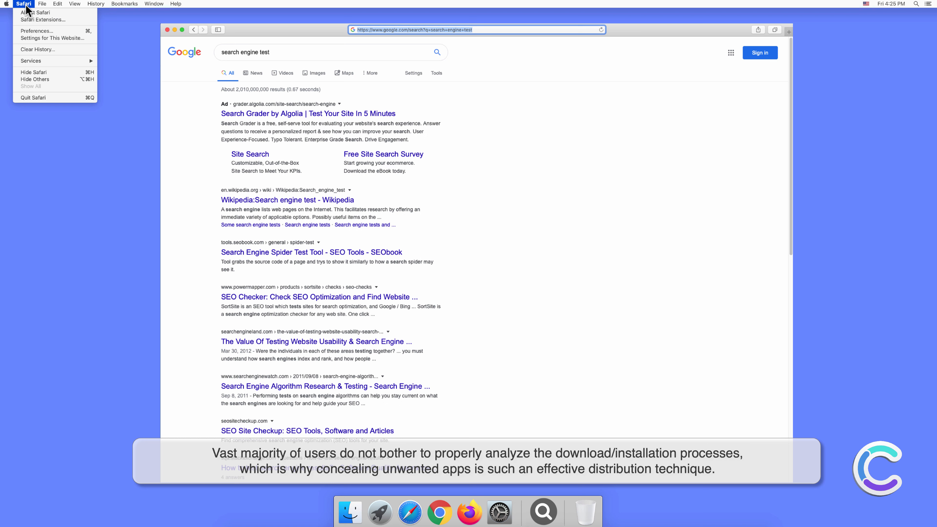
mouse_move(37, 34)
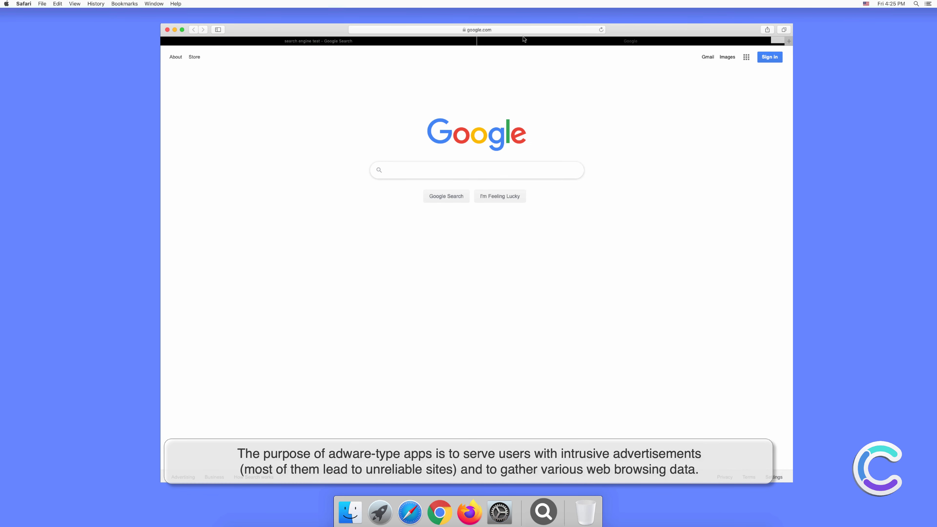
click(475, 30)
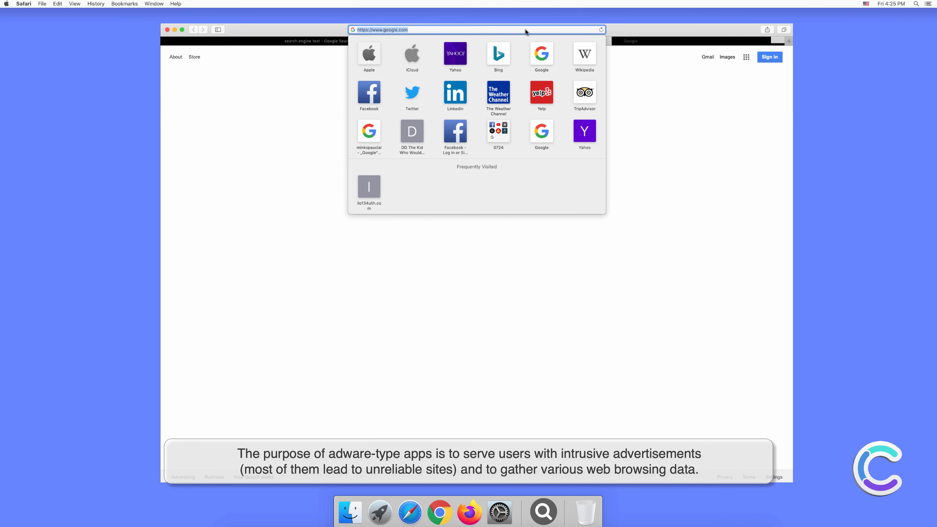
text(testing)
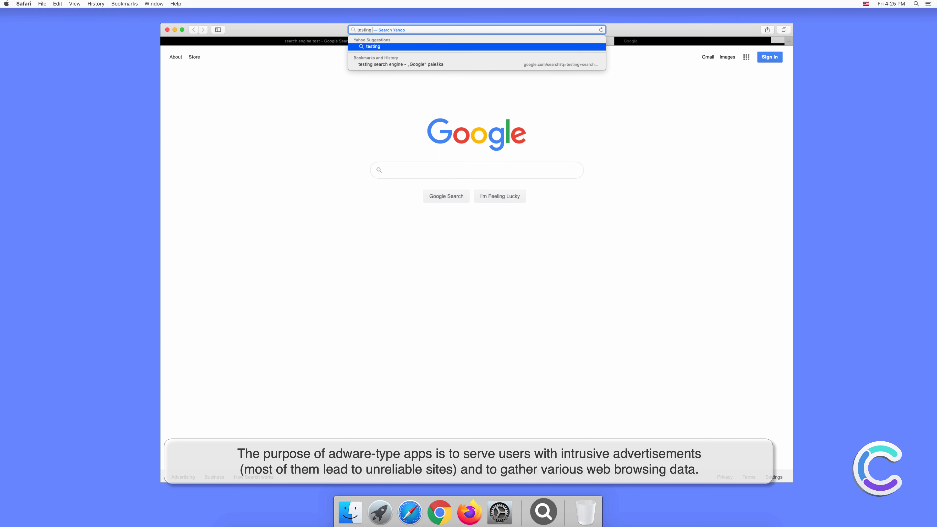
text(search engine)
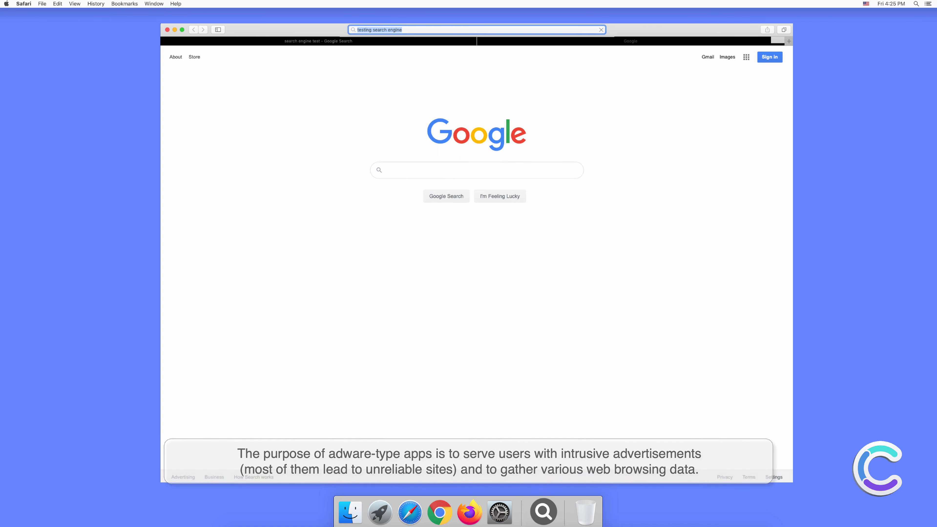
key(Return)
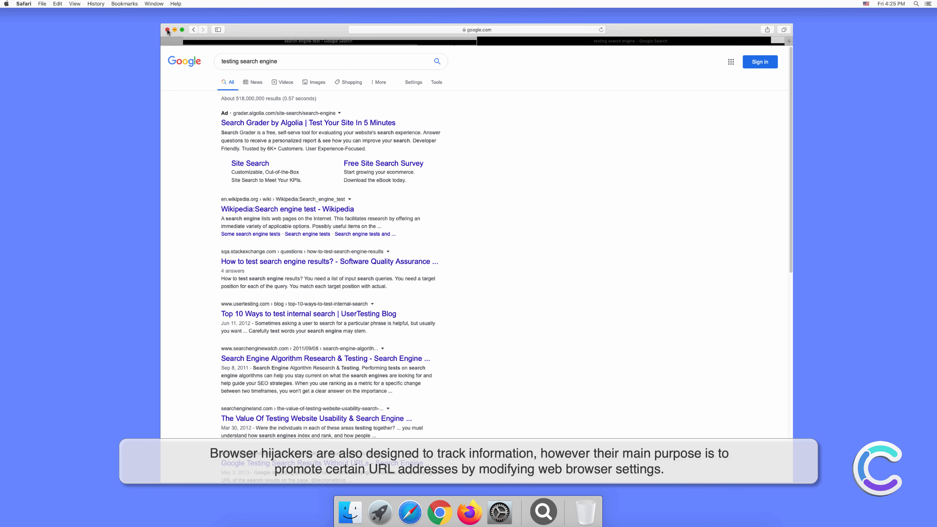
click(167, 29)
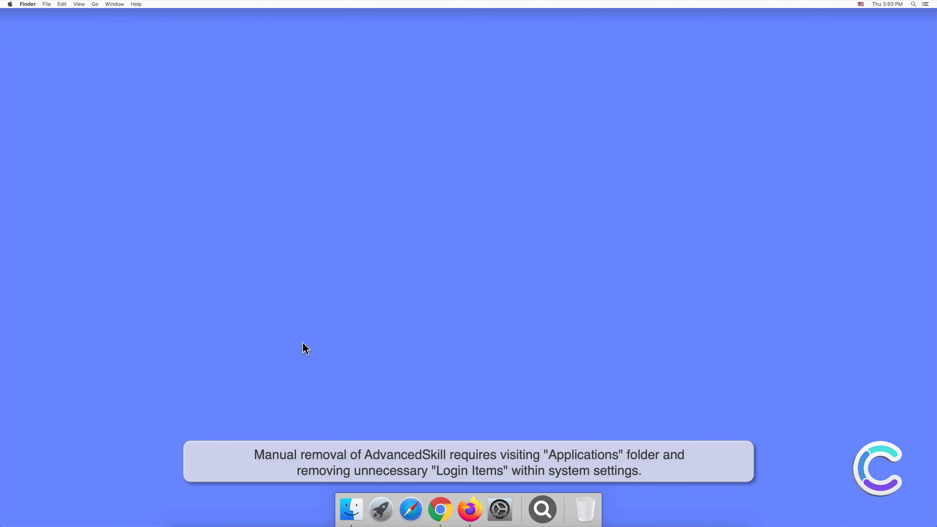
- Move the AdvancedSkill app from Applications to the Trash and close Finder
click(352, 509)
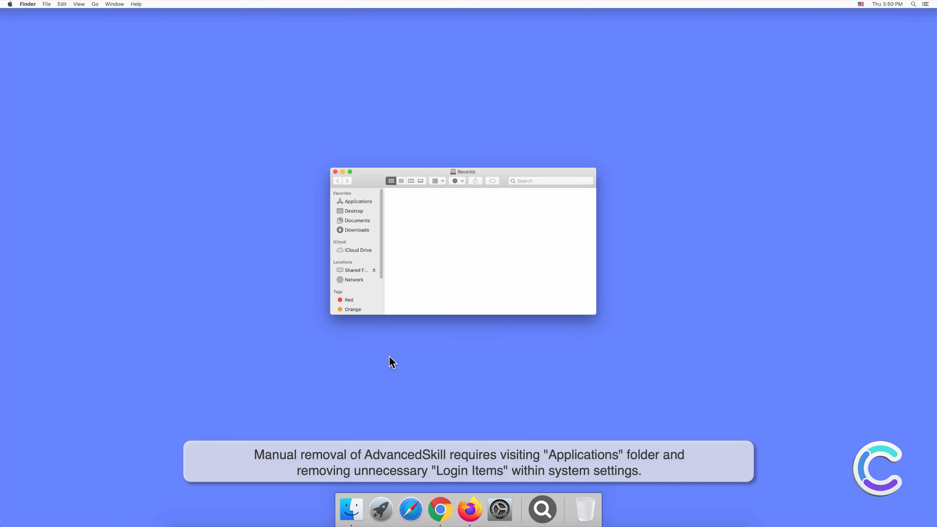
click(356, 201)
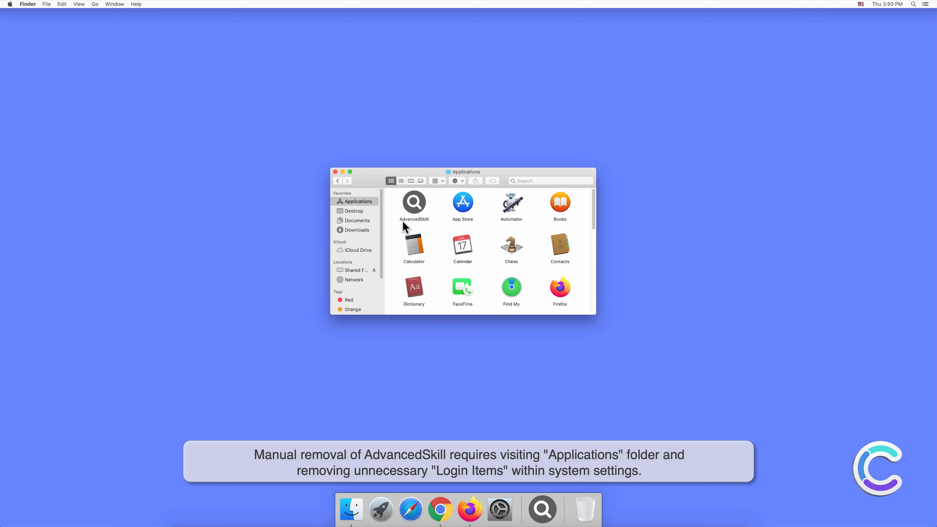
right_click(414, 202)
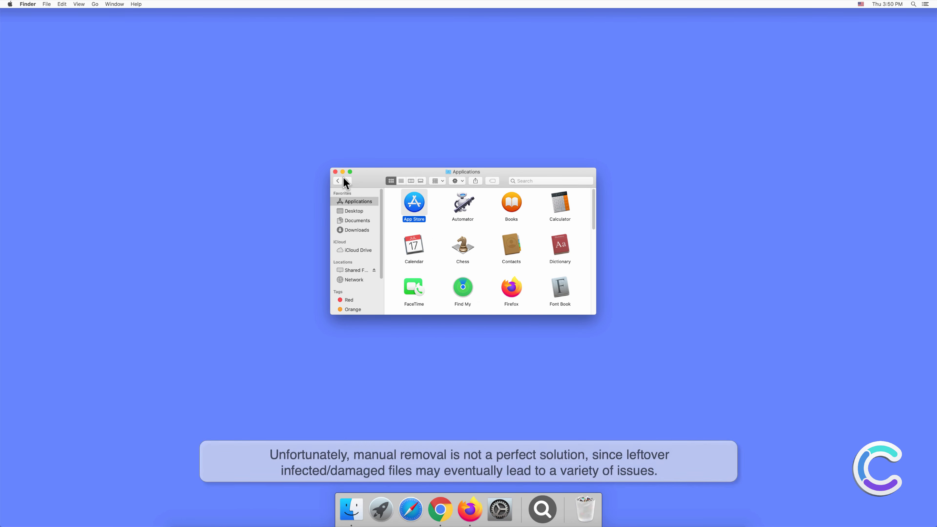
click(335, 173)
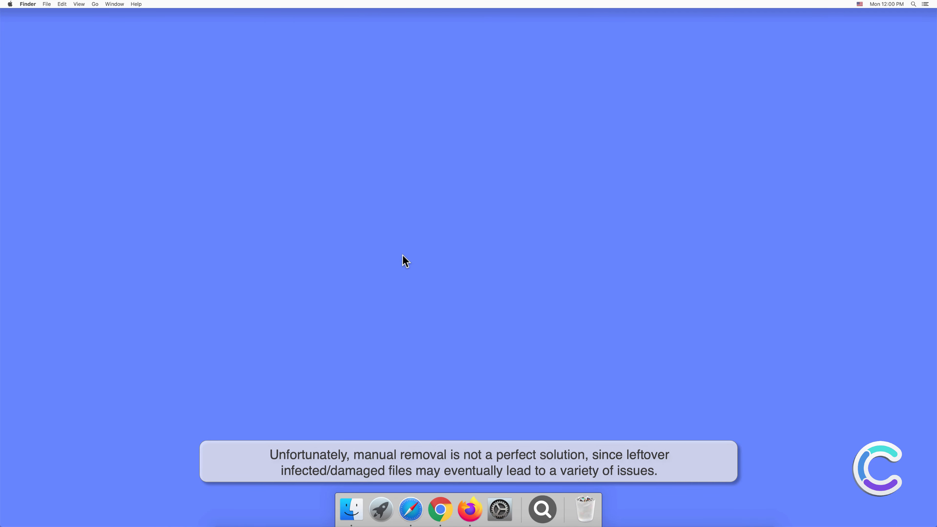
- Check Users & Groups login items, find the list empty, and close System Preferences
click(499, 509)
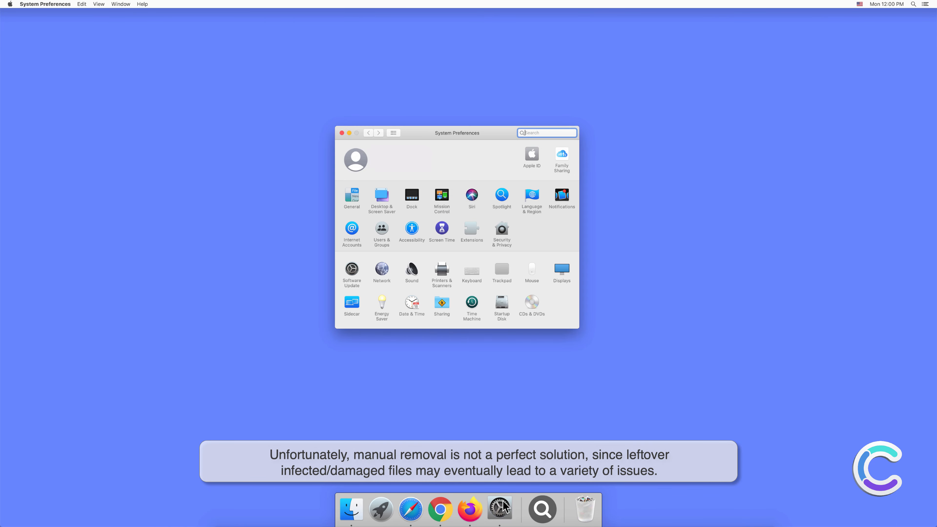
mouse_move(381, 235)
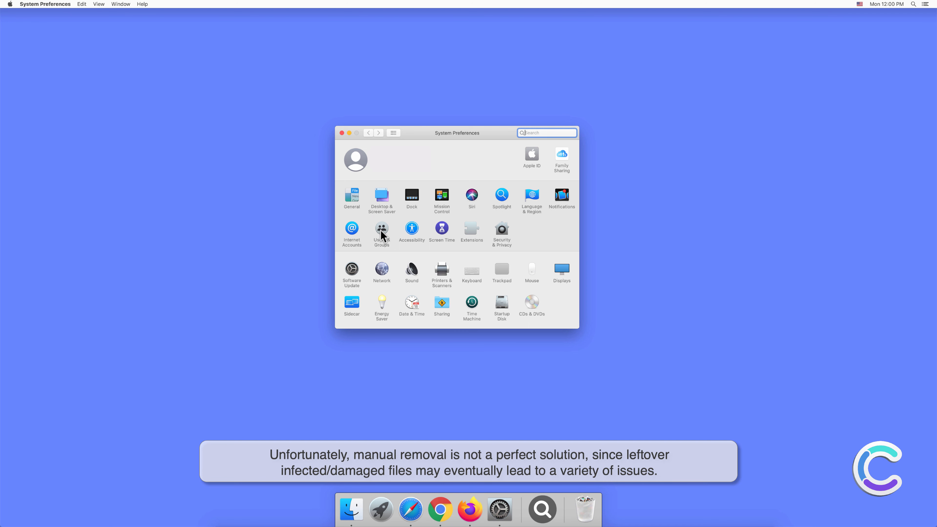
click(381, 231)
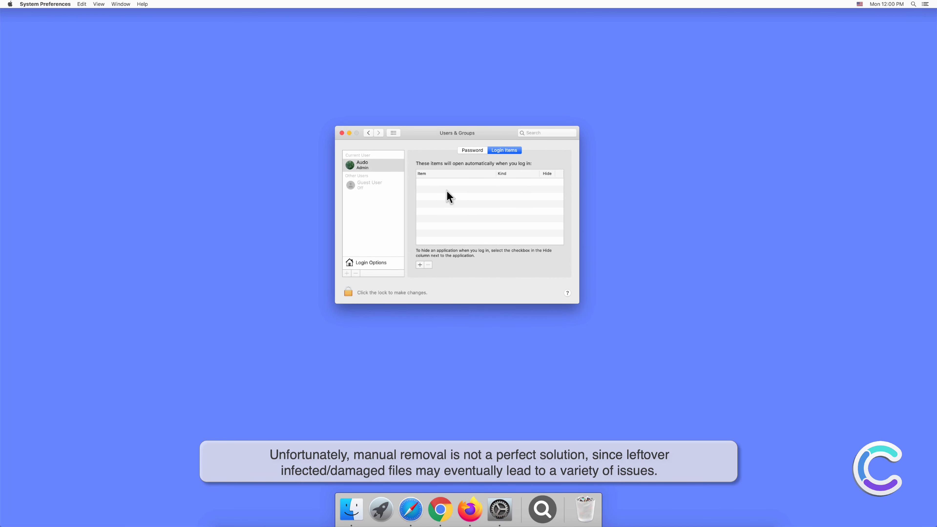
click(341, 133)
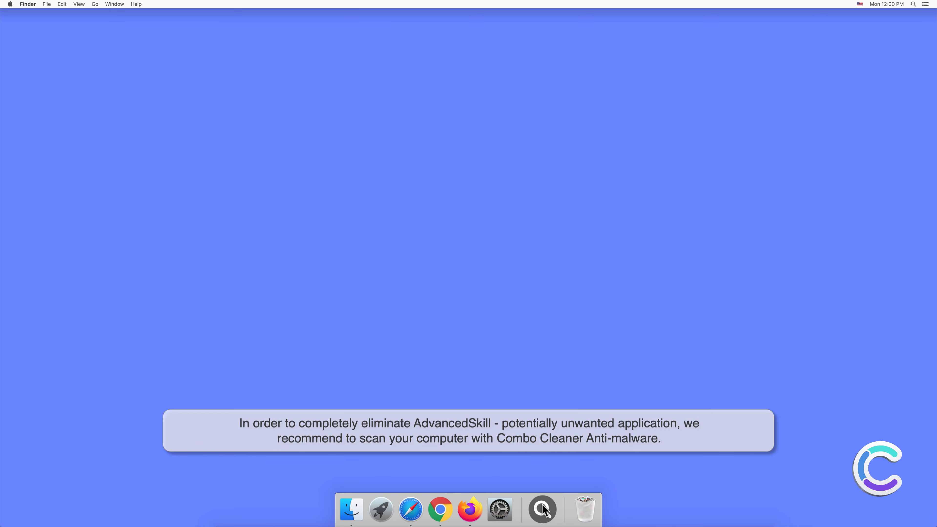
right_click(541, 509)
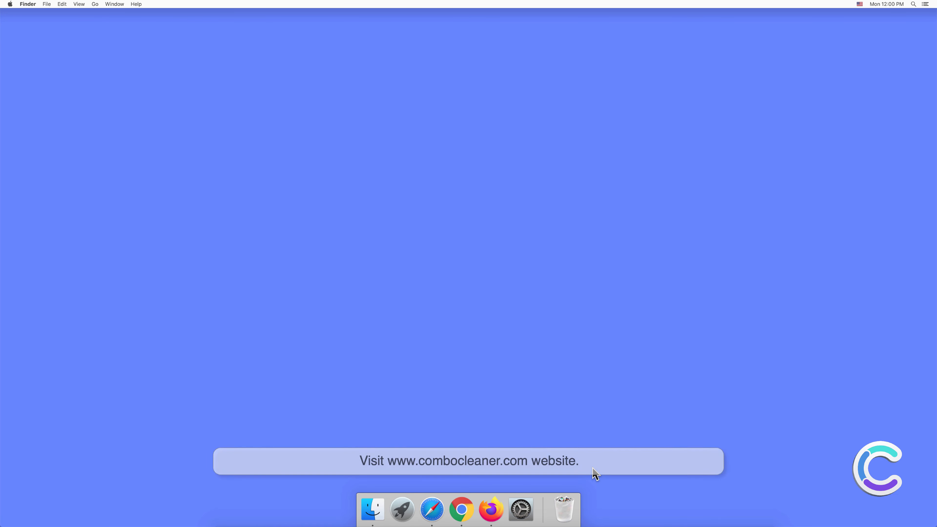
mouse_move(460, 511)
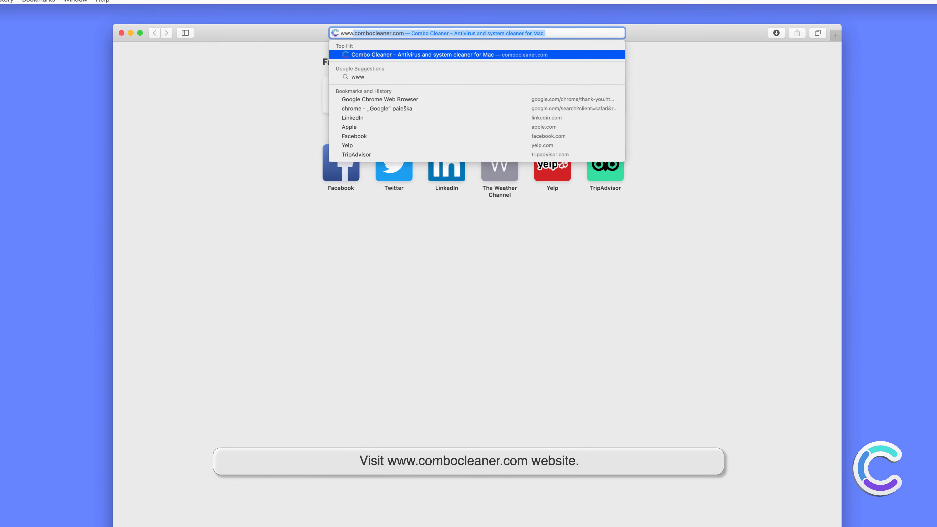
- Download combocleaner.dmg from combocleaner.com, mount it to install the app, and close the installer
text(ombocleaner.com)
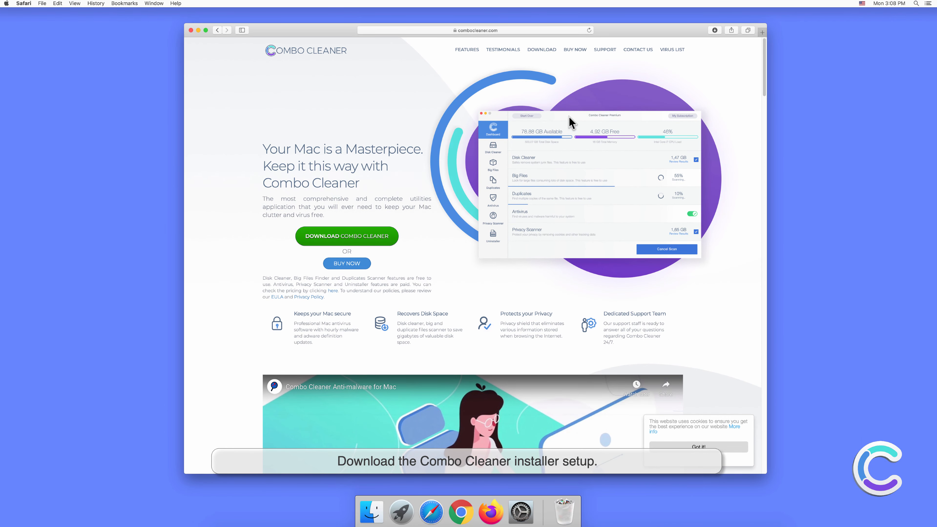
click(715, 30)
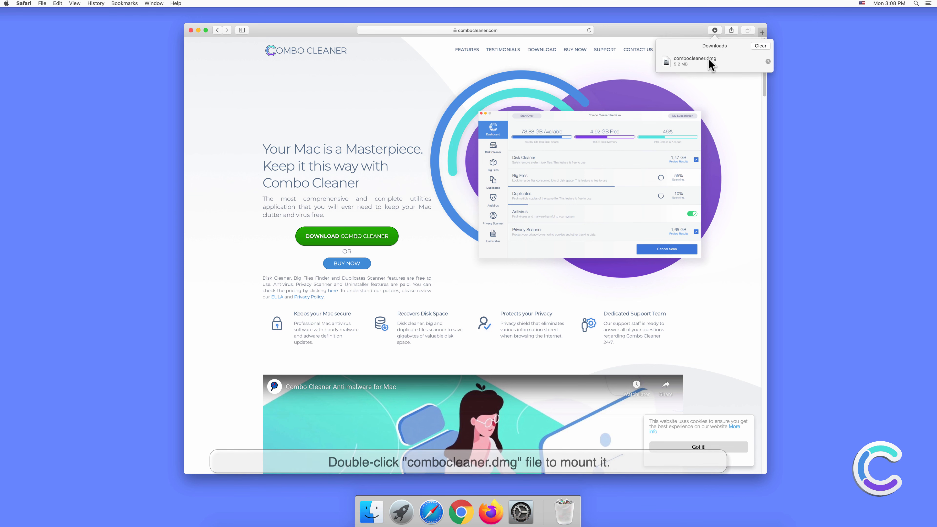
click(693, 61)
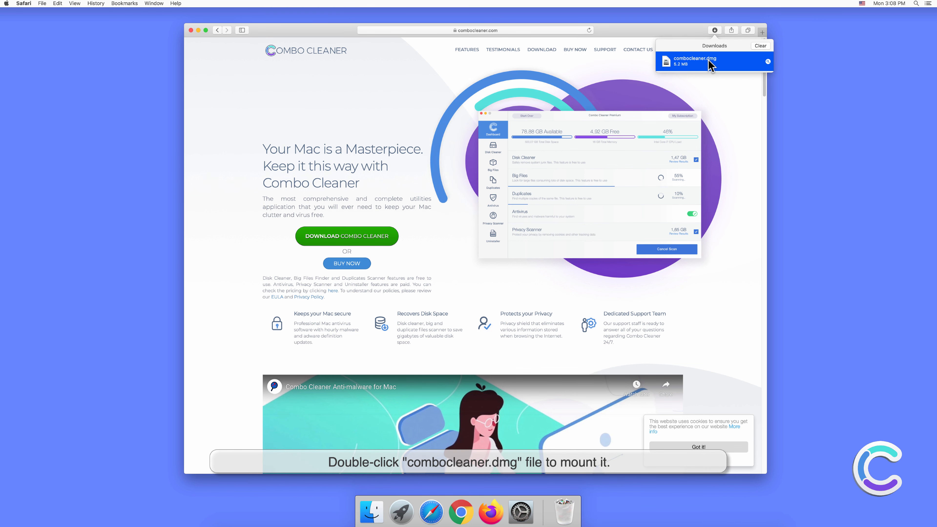
double_click(693, 61)
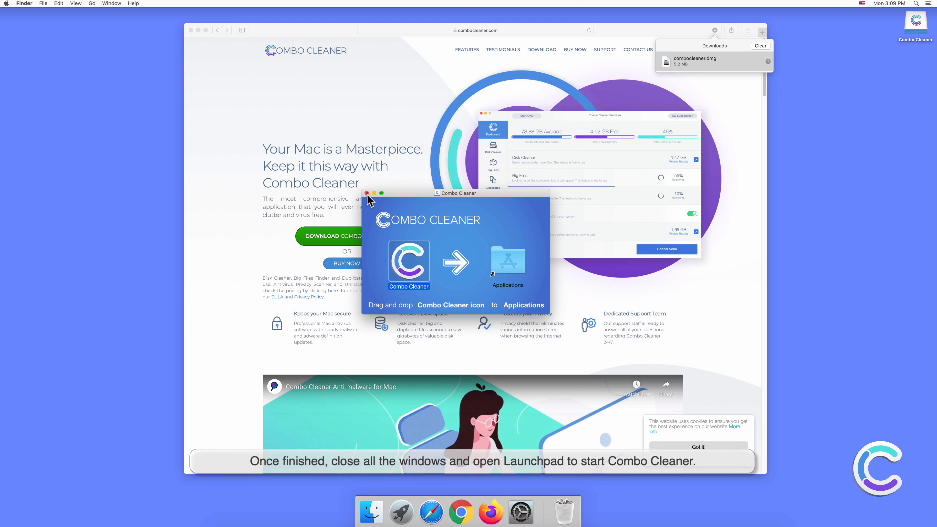
click(366, 192)
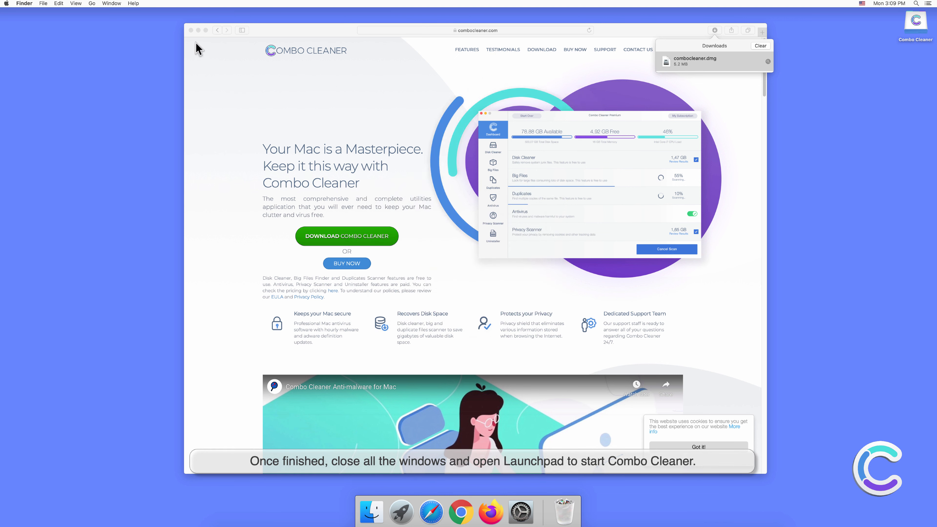
- Close the web page and start Combo Cleaner from Launchpad, confirming the internet-download warning
click(190, 30)
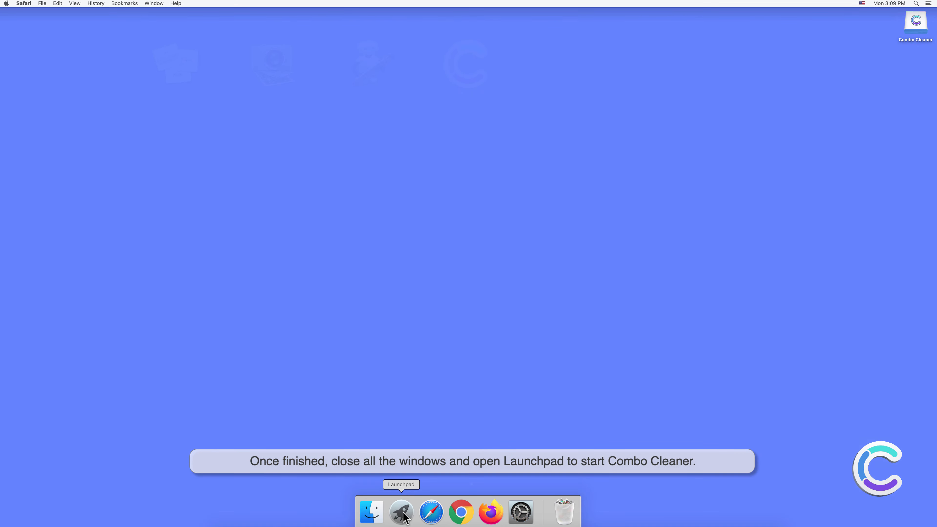
click(400, 512)
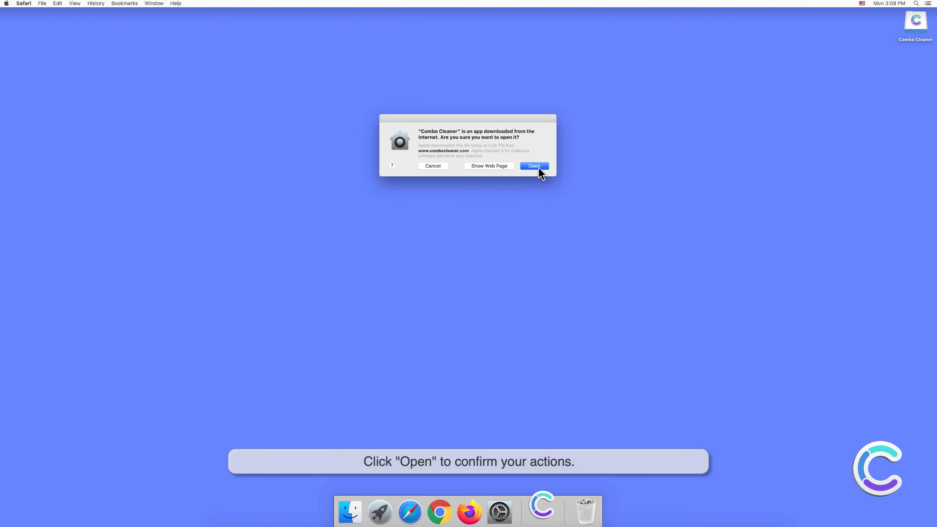
click(533, 166)
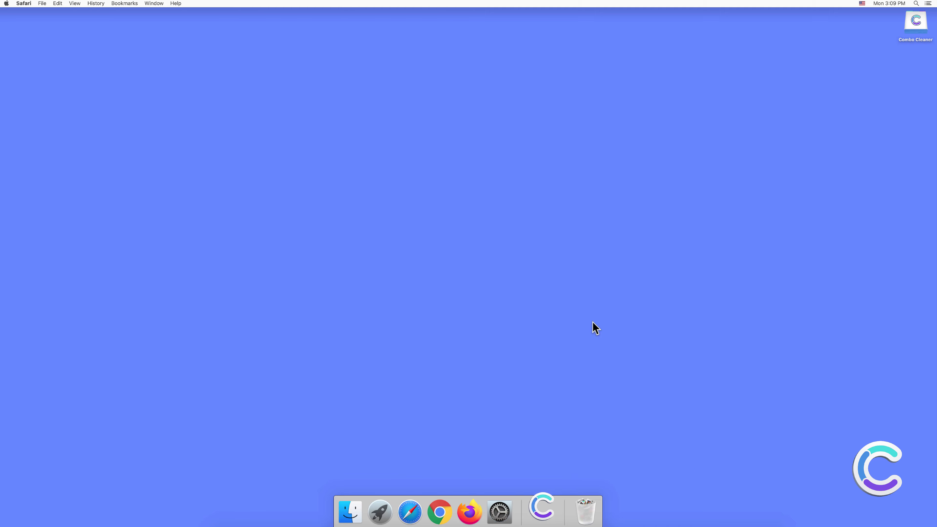
click(541, 511)
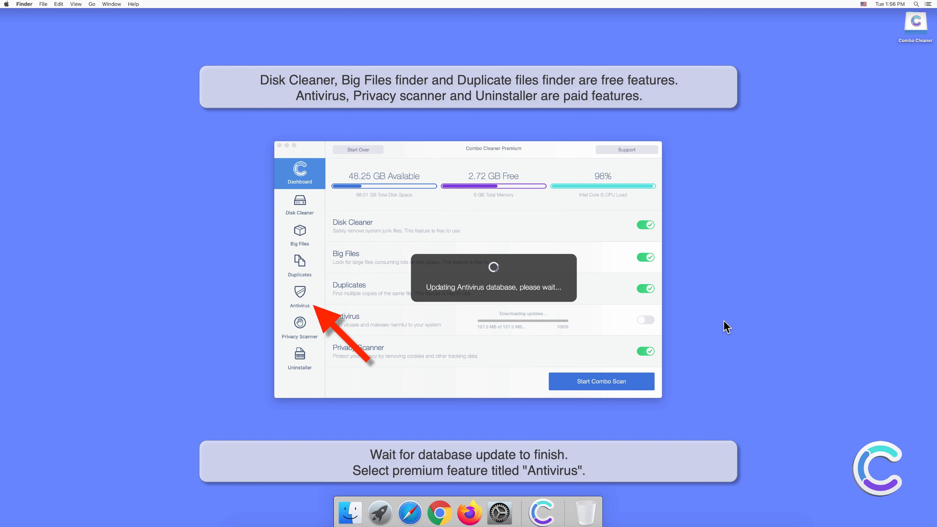
- Start a Full Scan in the Antivirus feature to list detected adware
click(299, 298)
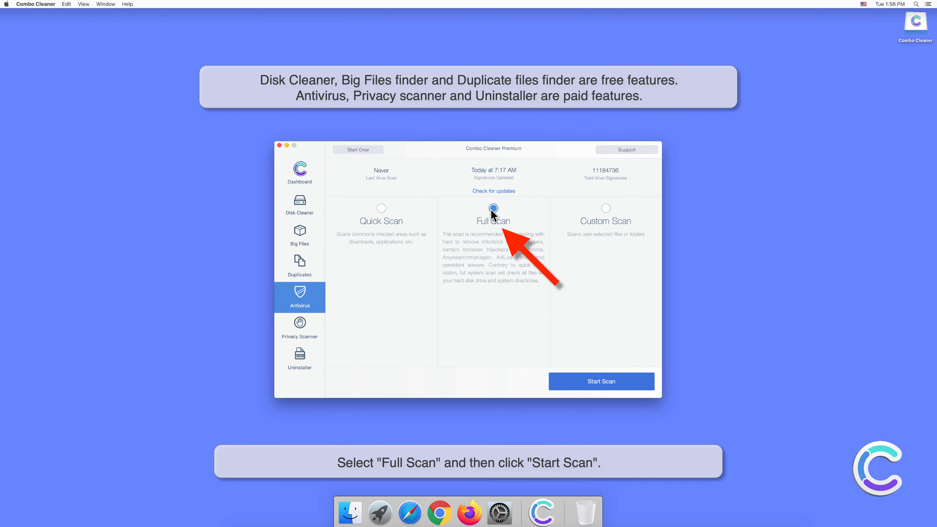
click(600, 382)
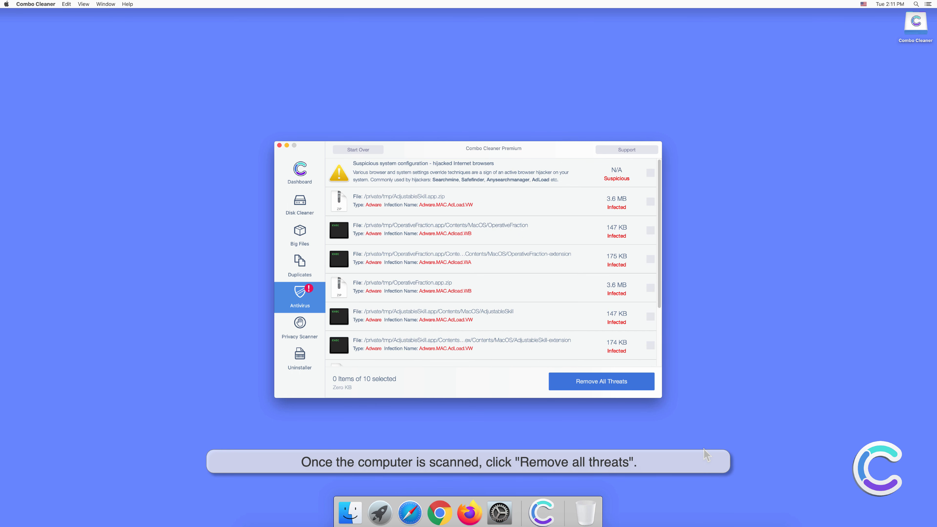
- Remove all detected threats, authorise with the password, and restart the Mac now
click(600, 381)
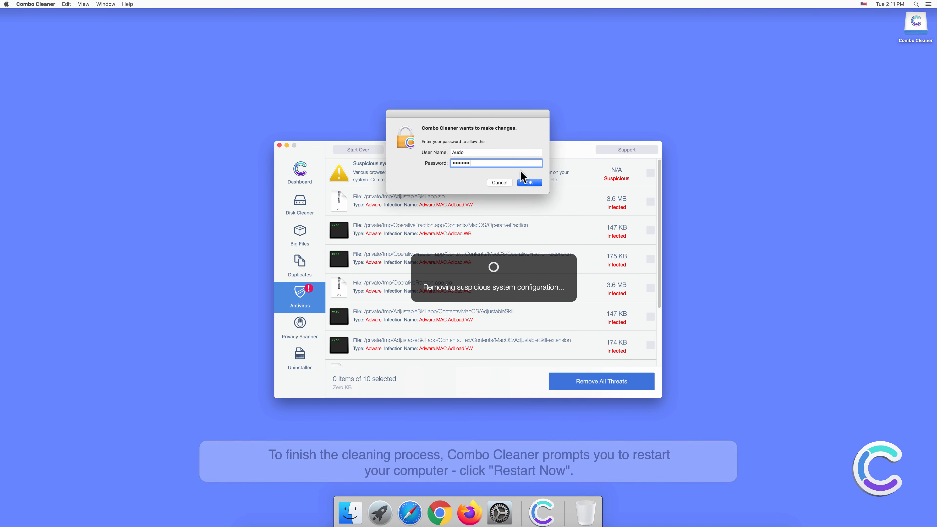
click(528, 183)
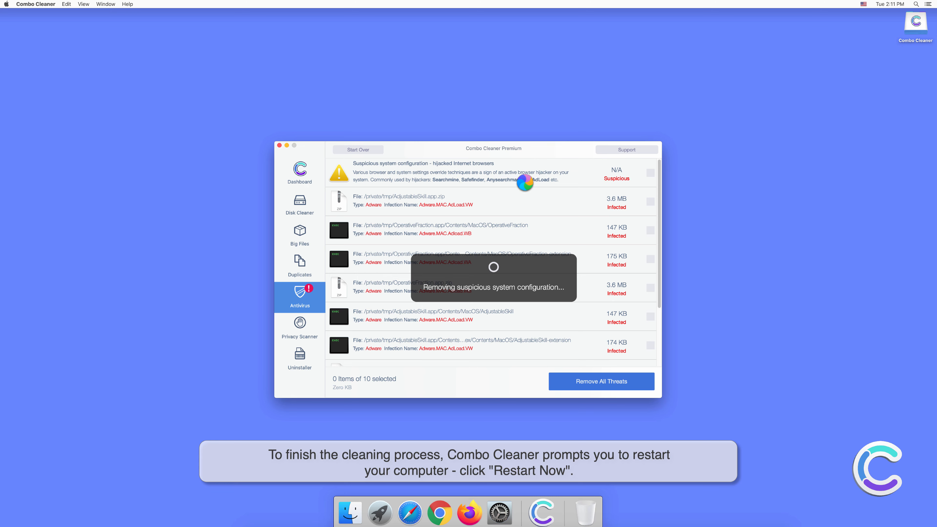
click(600, 381)
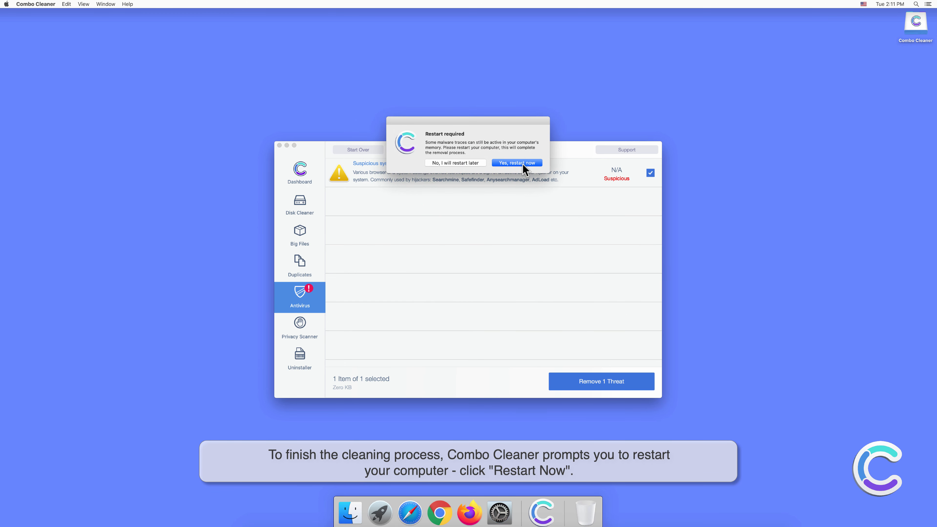
click(516, 163)
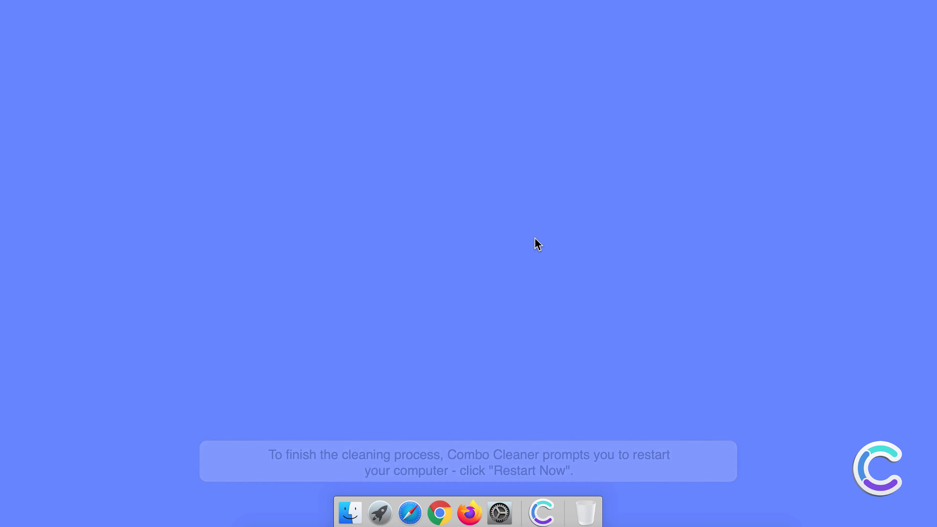